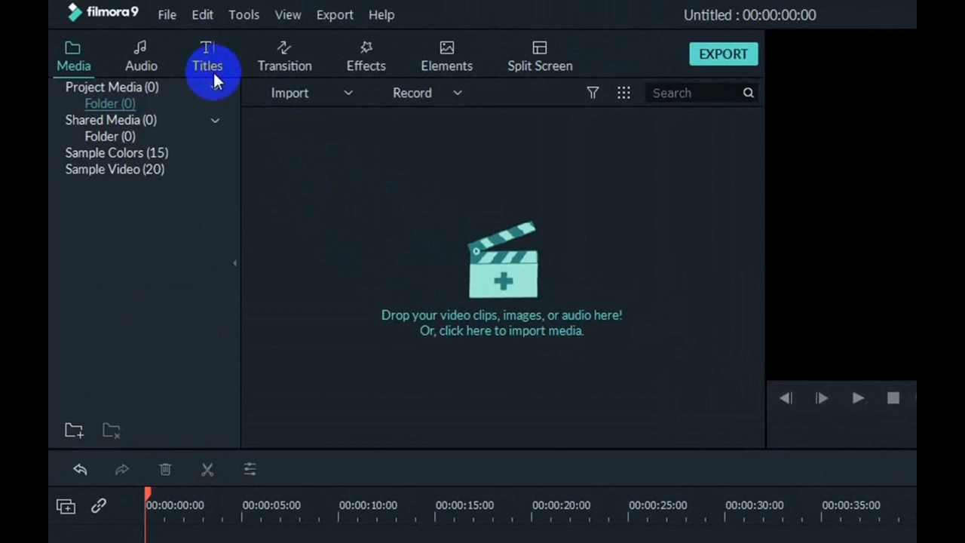
Place a Default Title clip on video track 1 and open its text settings
{"action": "left_click", "coordinate": [206, 57]}
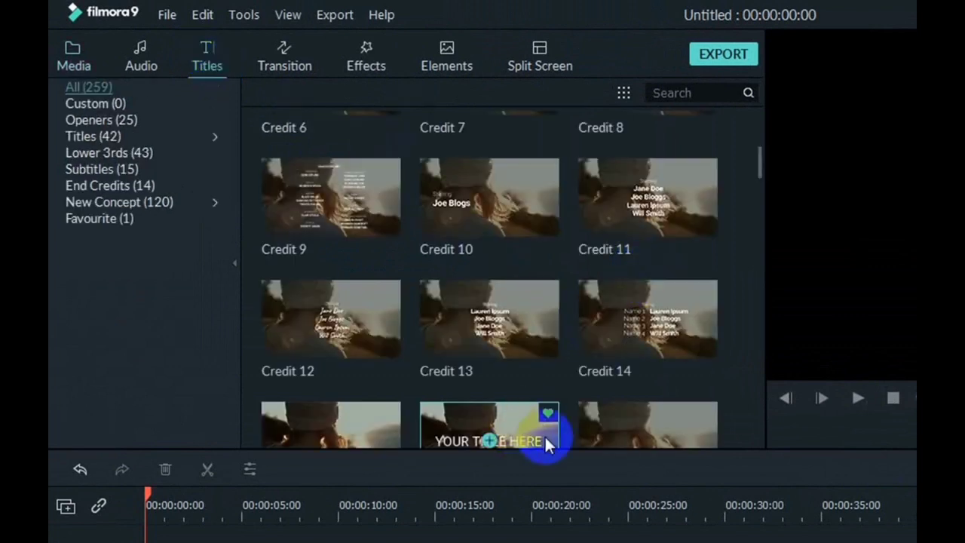
{"action": "mouse_move", "coordinate": [517, 413]}
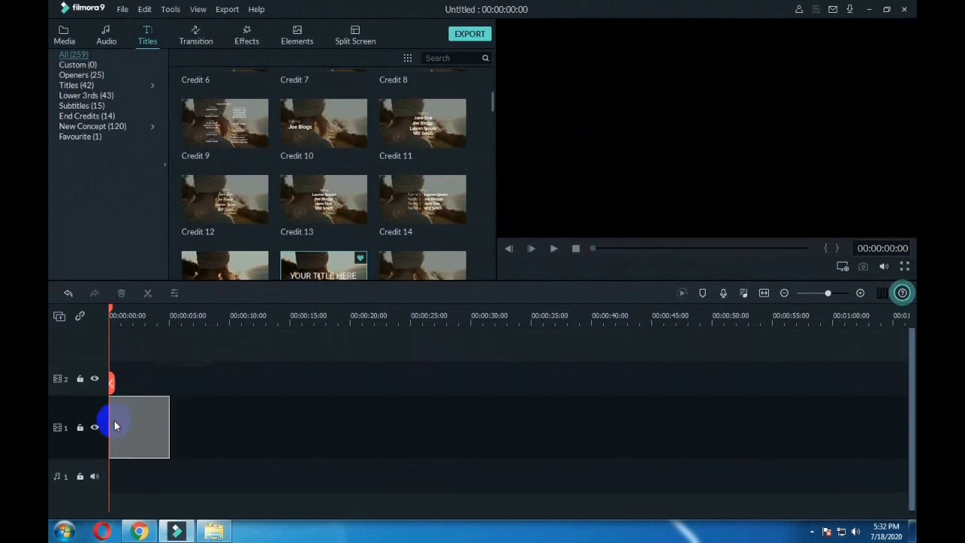
{"action": "left_click_drag", "start_coordinate": [323, 264], "coordinate": [139, 426]}
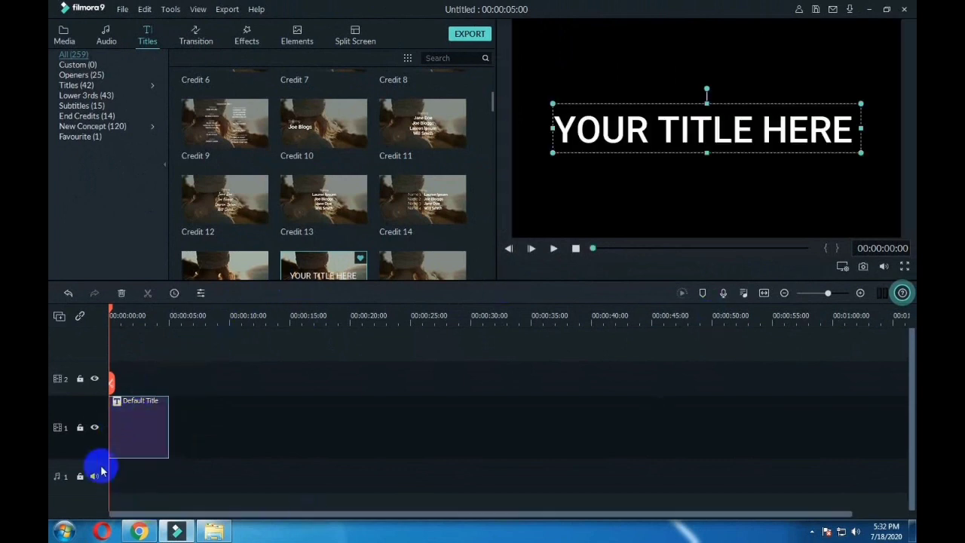
{"action": "double_click", "coordinate": [138, 422]}
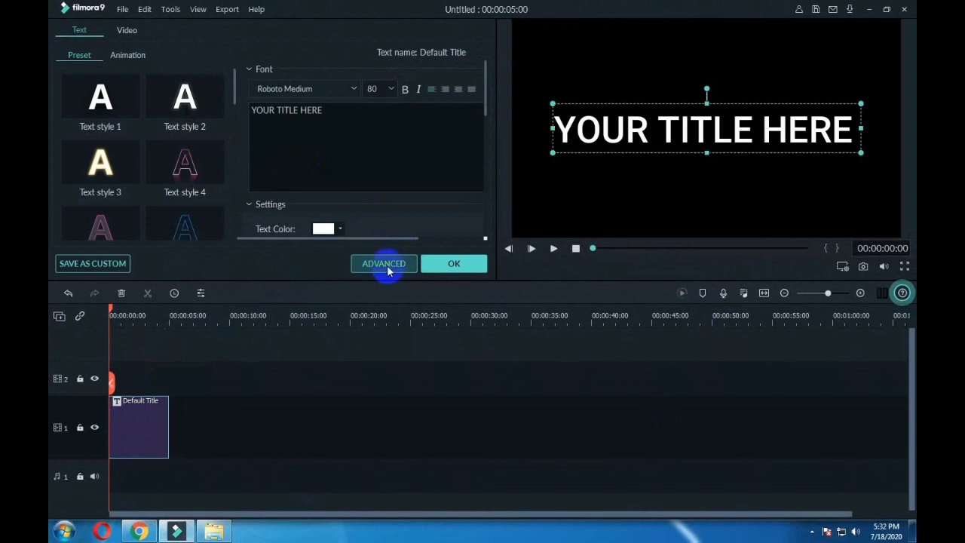
In the advanced editor, replace YOUR TITLE HERE with FILMORA
{"action": "left_click", "coordinate": [383, 263]}
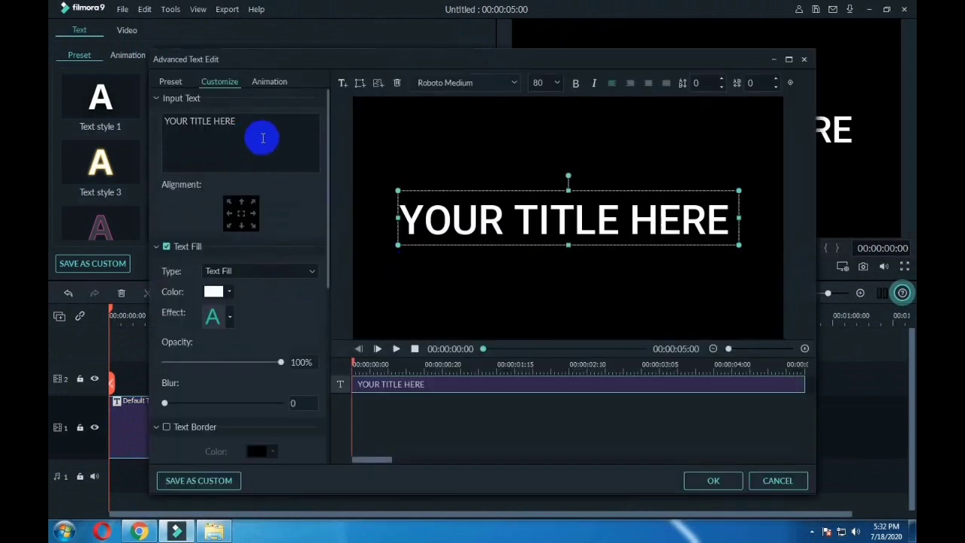
{"action": "mouse_move", "coordinate": [254, 126]}
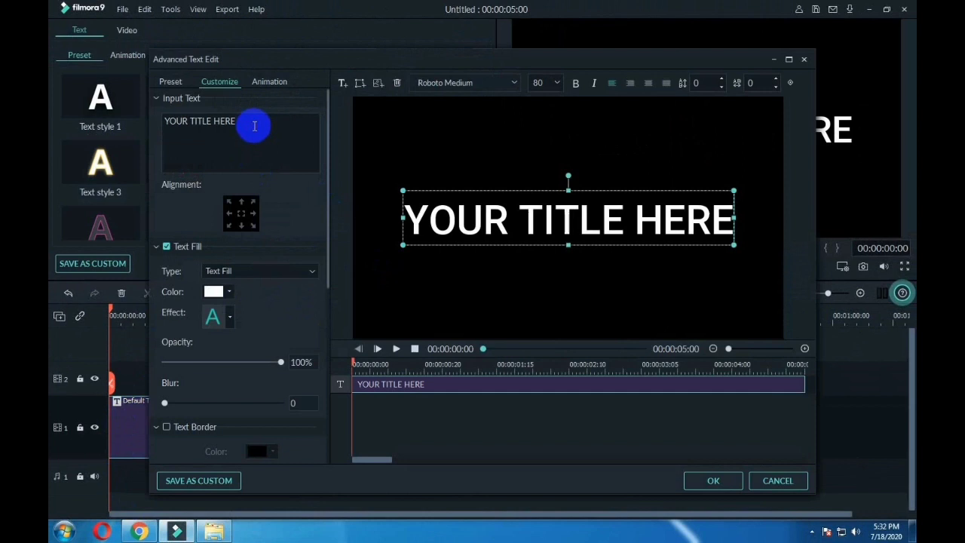
{"action": "key", "text": "ctrl+a"}
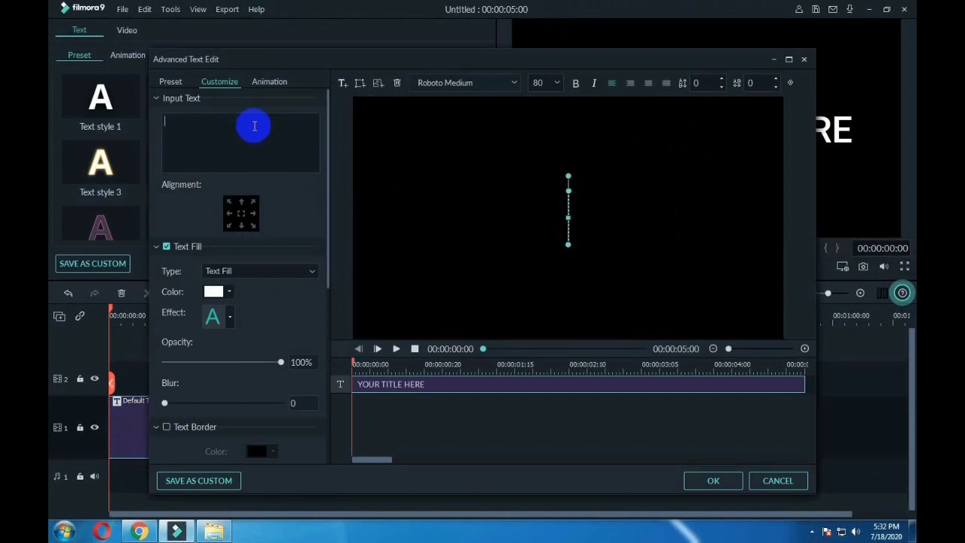
{"action": "type", "text": "FILMO"}
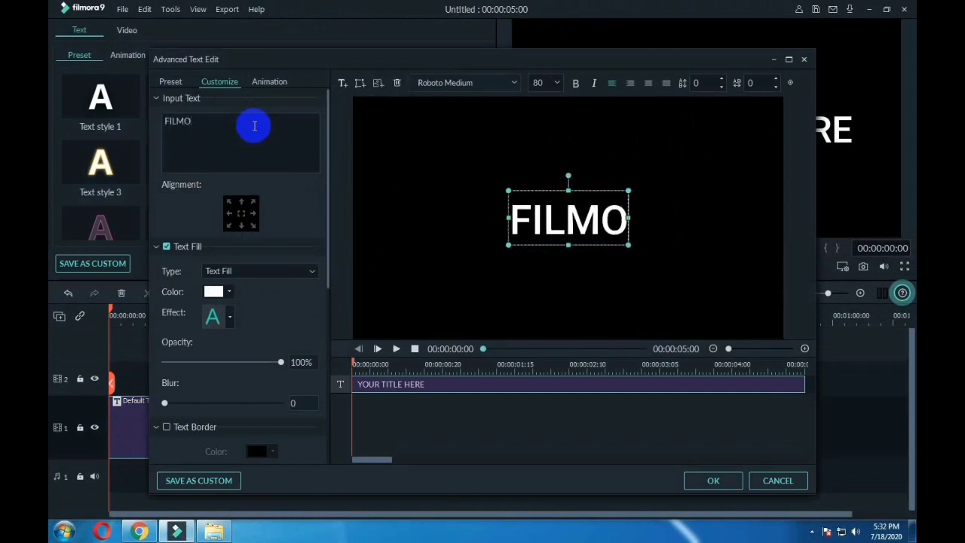
{"action": "type", "text": "RA"}
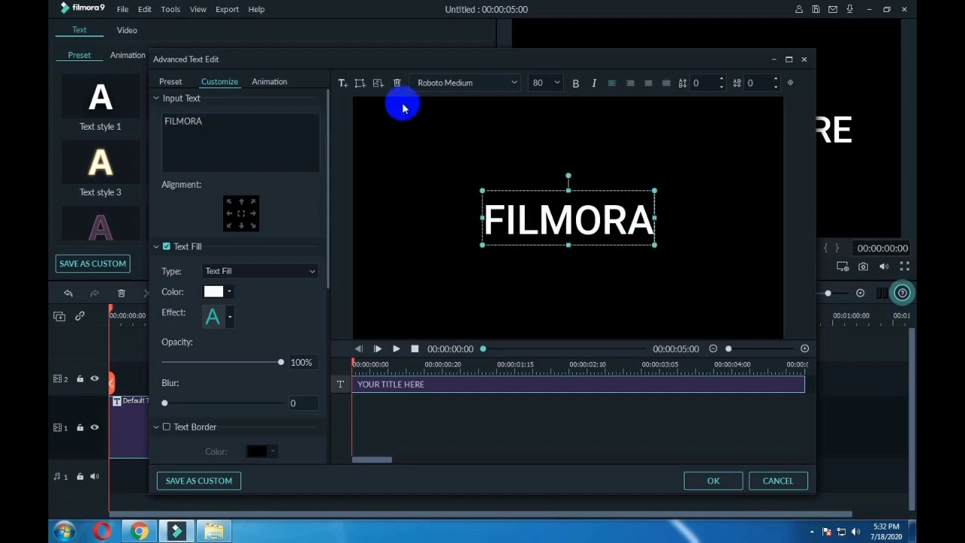
Set the FILMORA title's font to Impact from the font list
{"action": "left_click", "coordinate": [463, 82]}
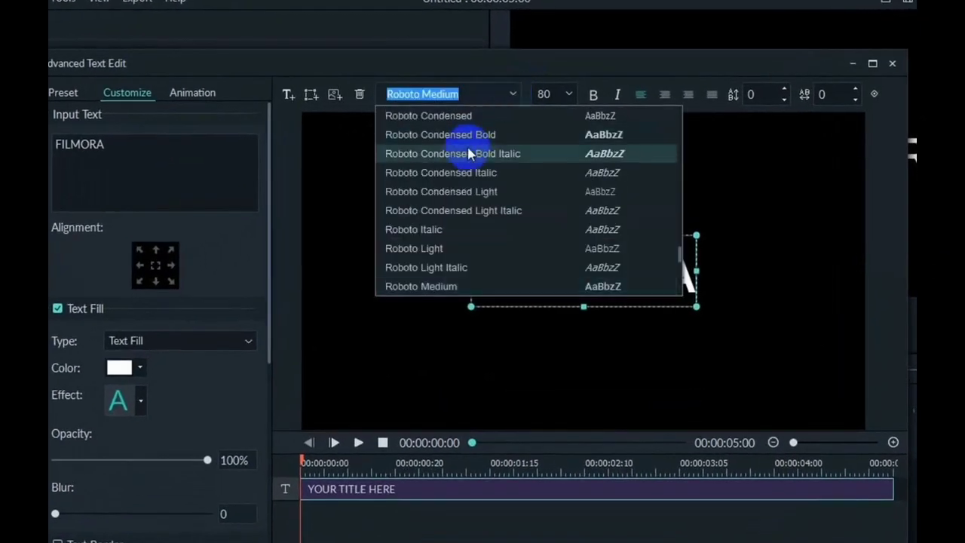
{"action": "scroll", "scroll_direction": "up", "scroll_amount": 3}
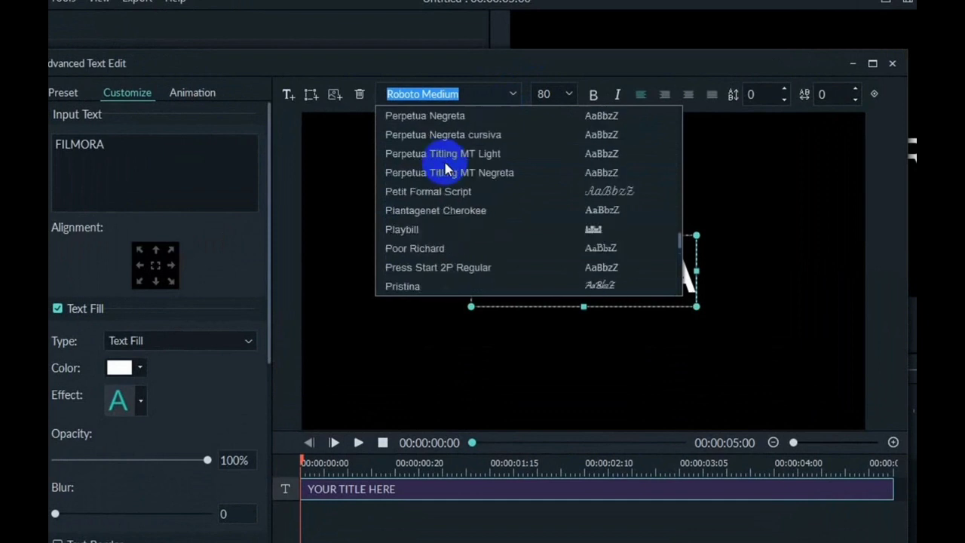
{"action": "scroll", "scroll_direction": "up", "scroll_amount": 3}
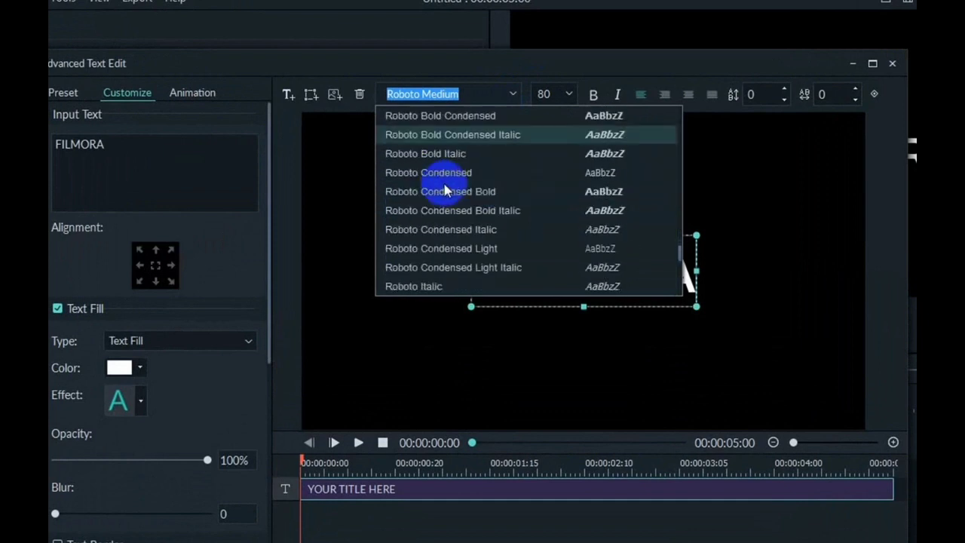
{"action": "scroll", "scroll_direction": "down", "scroll_amount": 3}
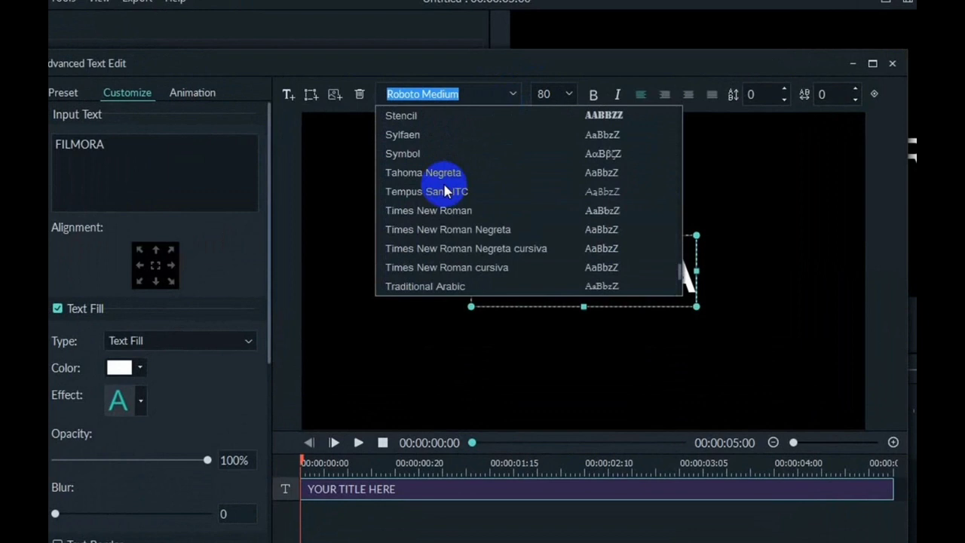
{"action": "scroll", "scroll_direction": "up", "scroll_amount": 3}
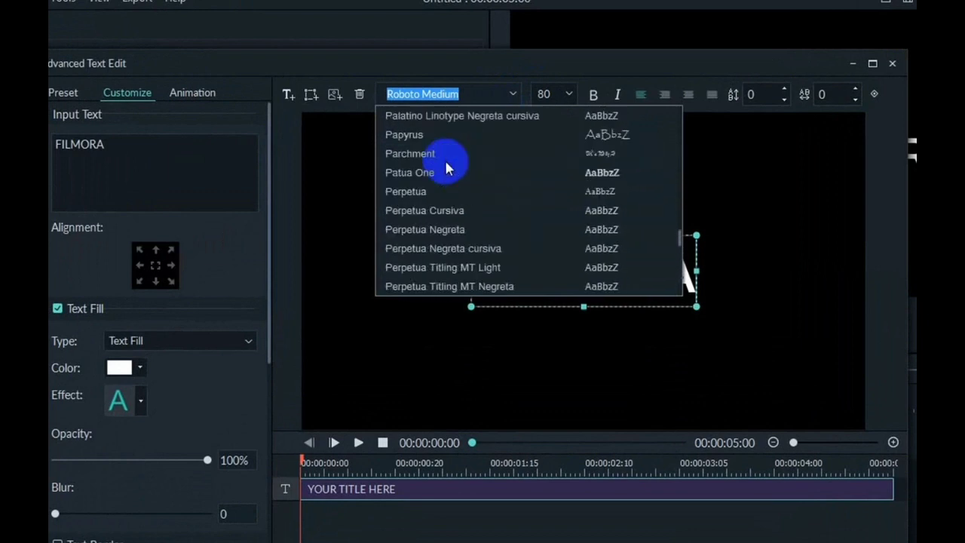
{"action": "scroll", "scroll_direction": "up", "scroll_amount": 3}
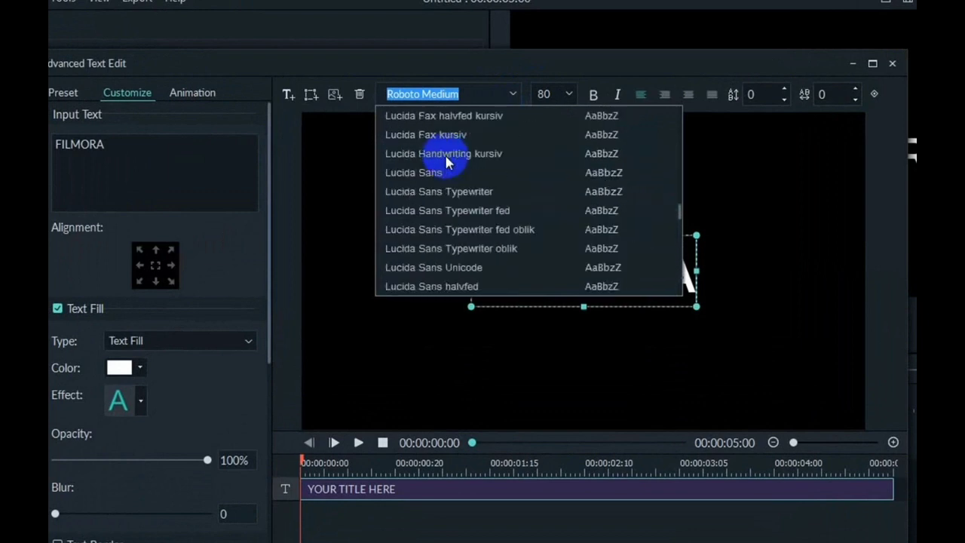
{"action": "scroll", "scroll_direction": "up", "scroll_amount": 3}
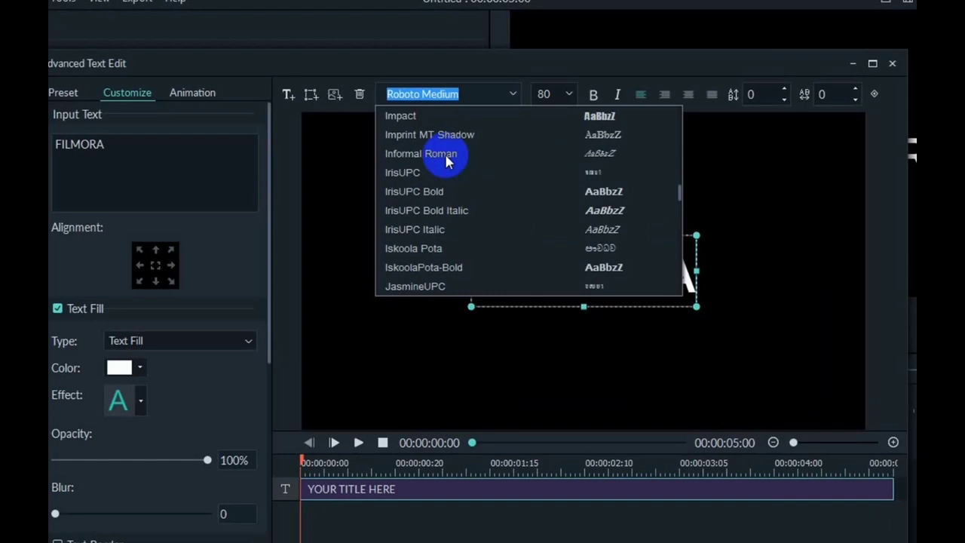
{"action": "left_click", "coordinate": [400, 115]}
{"action": "type", "text": "250"}
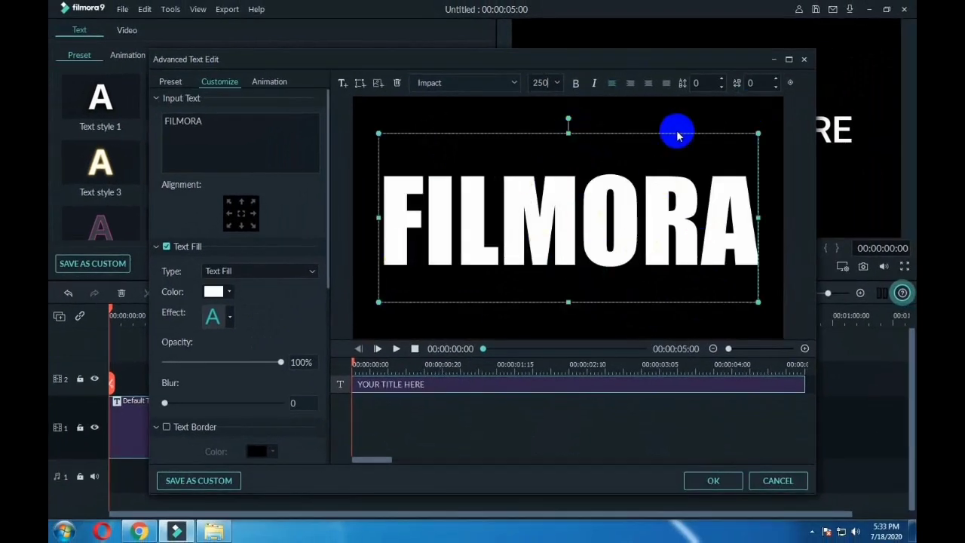
Apply No Animation to the title and confirm the editor with OK
{"action": "left_click", "coordinate": [269, 82]}
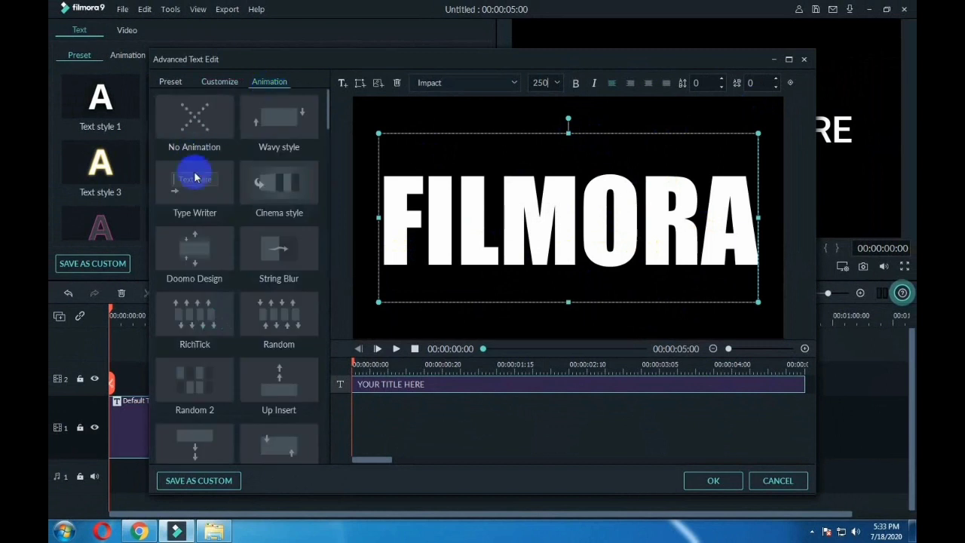
{"action": "mouse_move", "coordinate": [194, 117]}
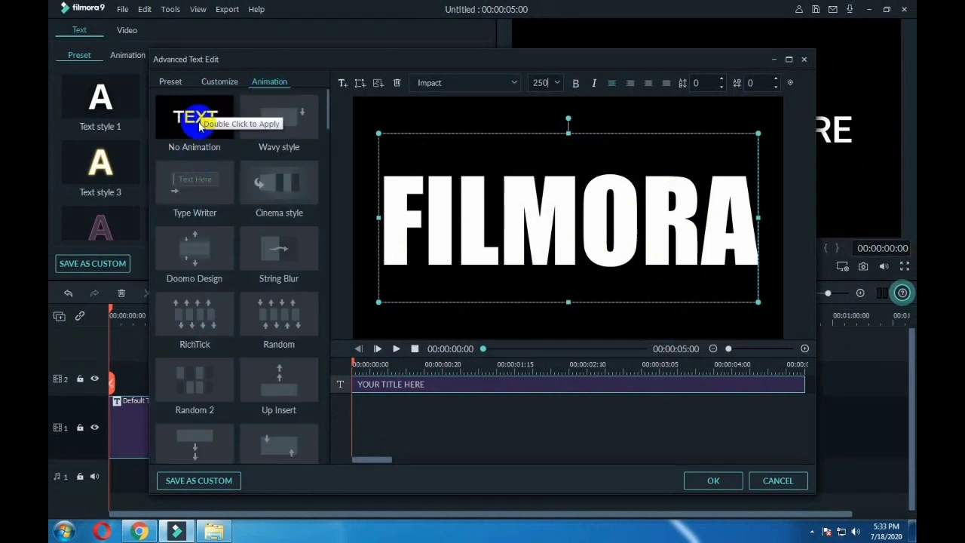
{"action": "double_click", "coordinate": [194, 117]}
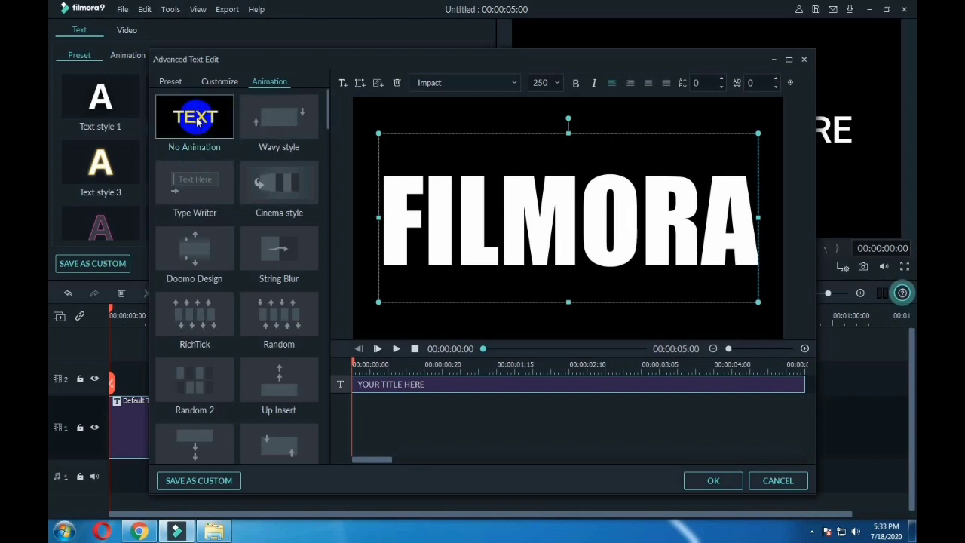
{"action": "left_click", "coordinate": [194, 120]}
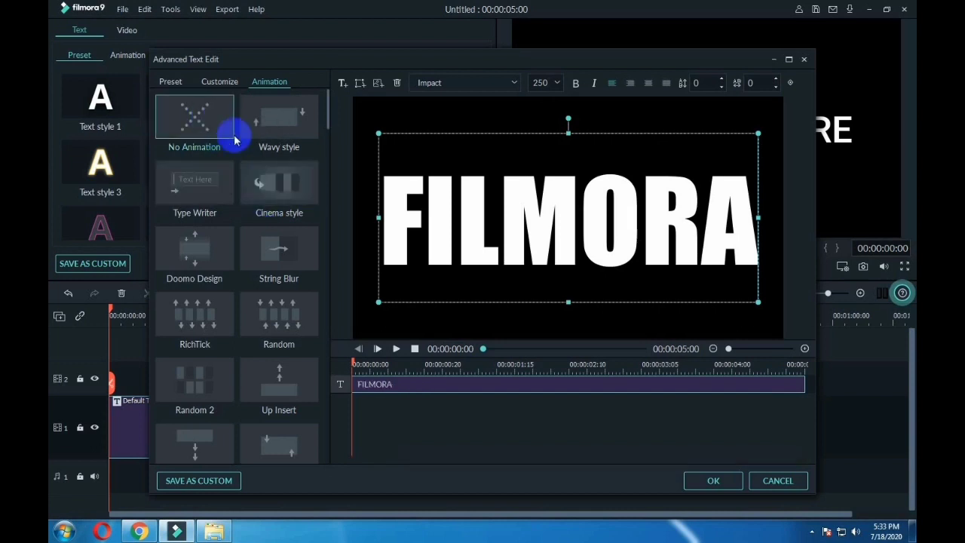
{"action": "left_click", "coordinate": [712, 481]}
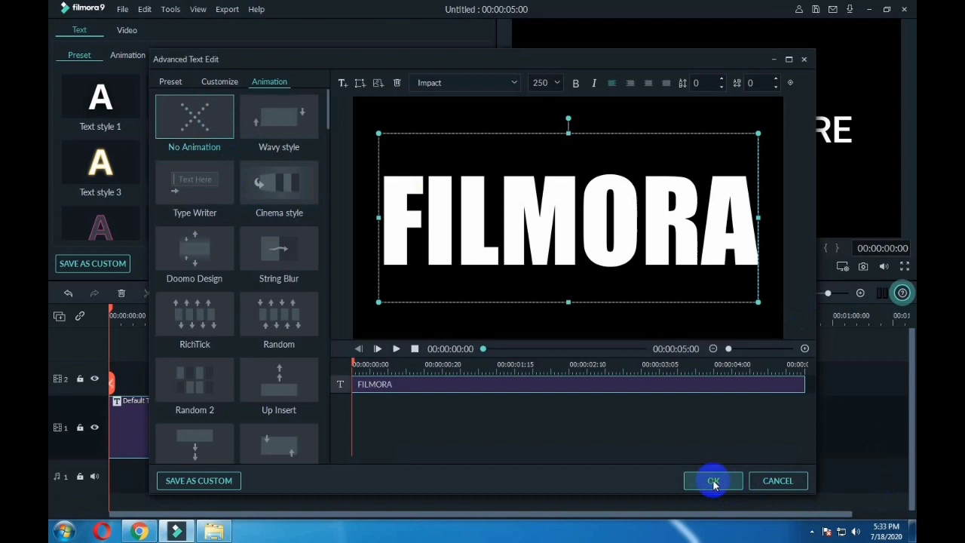
{"action": "left_click", "coordinate": [712, 480]}
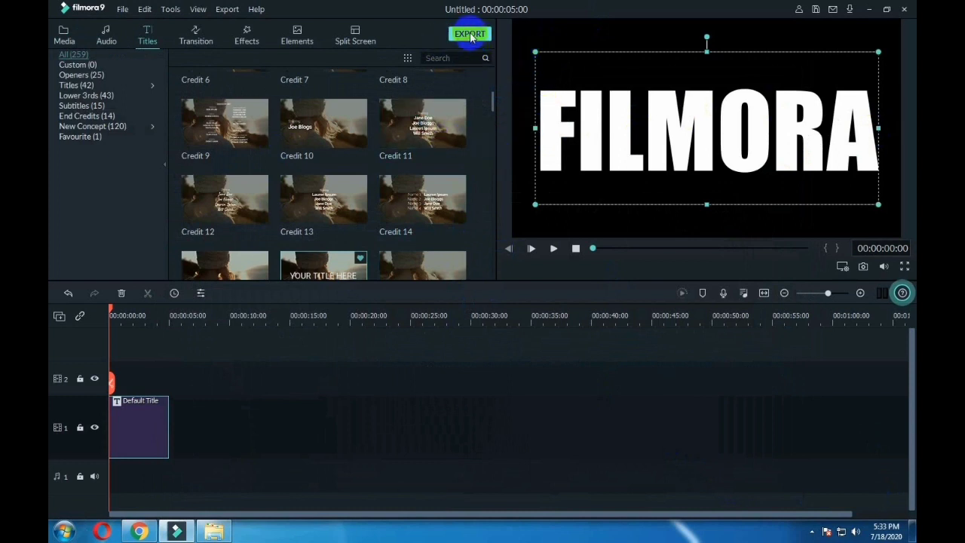
Export the title as the MP4 My Video and locate it in its output folder
{"action": "left_click", "coordinate": [470, 34]}
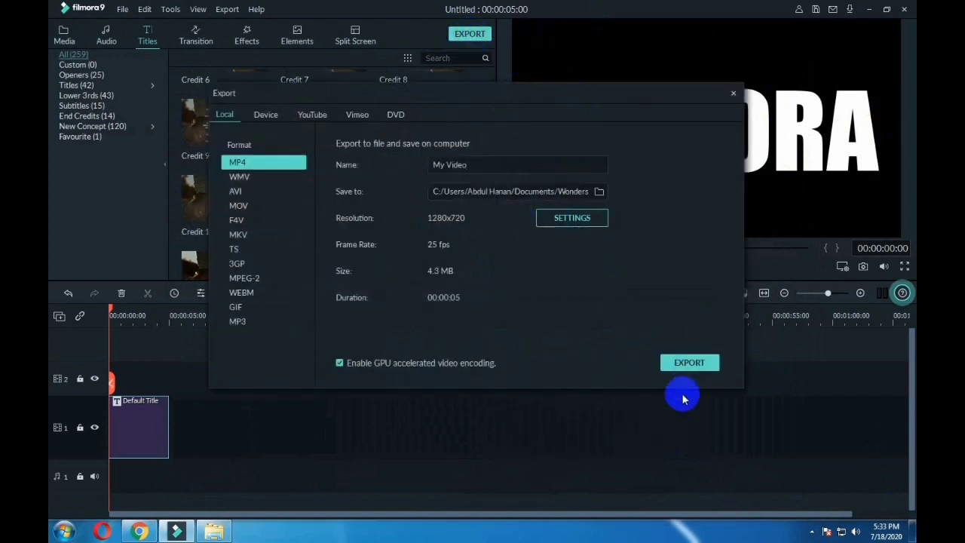
{"action": "left_click", "coordinate": [688, 362]}
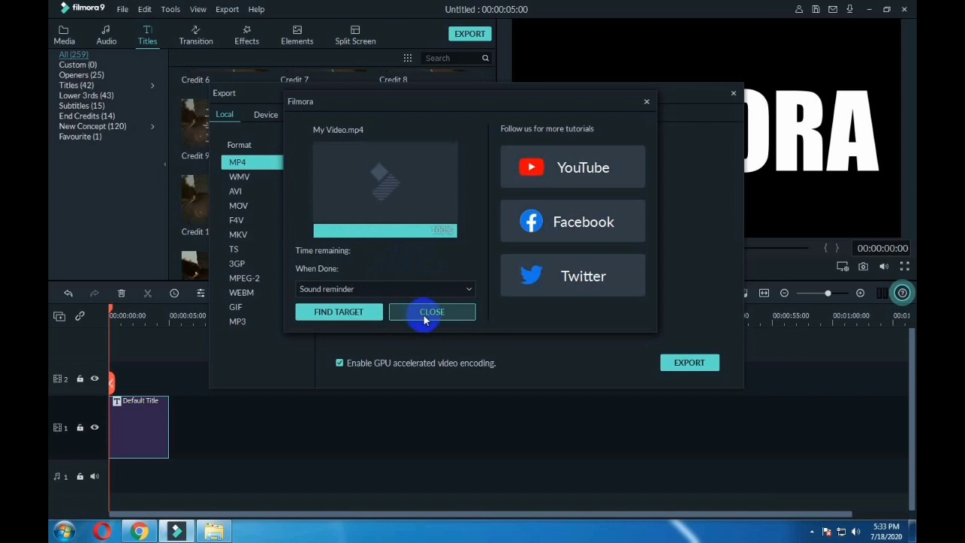
{"action": "left_click", "coordinate": [431, 311]}
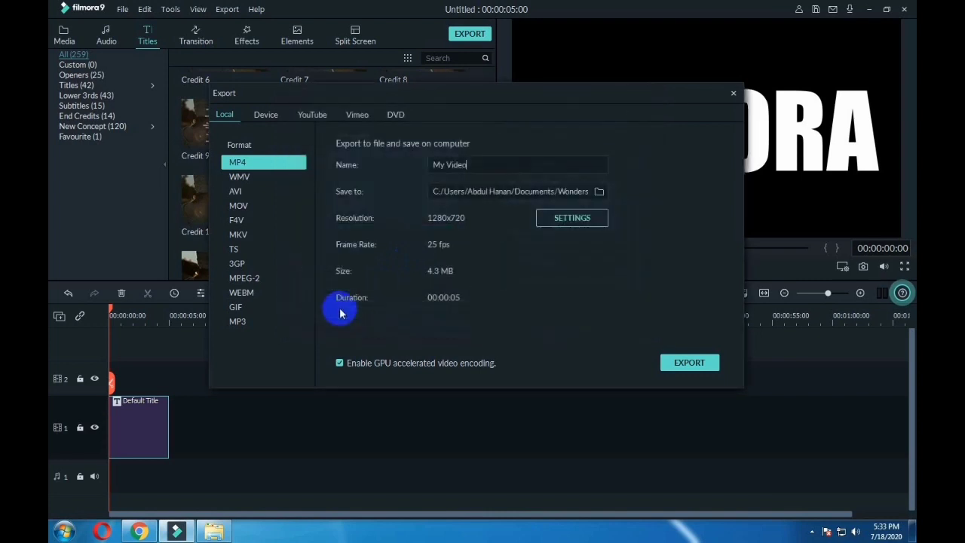
{"action": "left_click", "coordinate": [599, 190]}
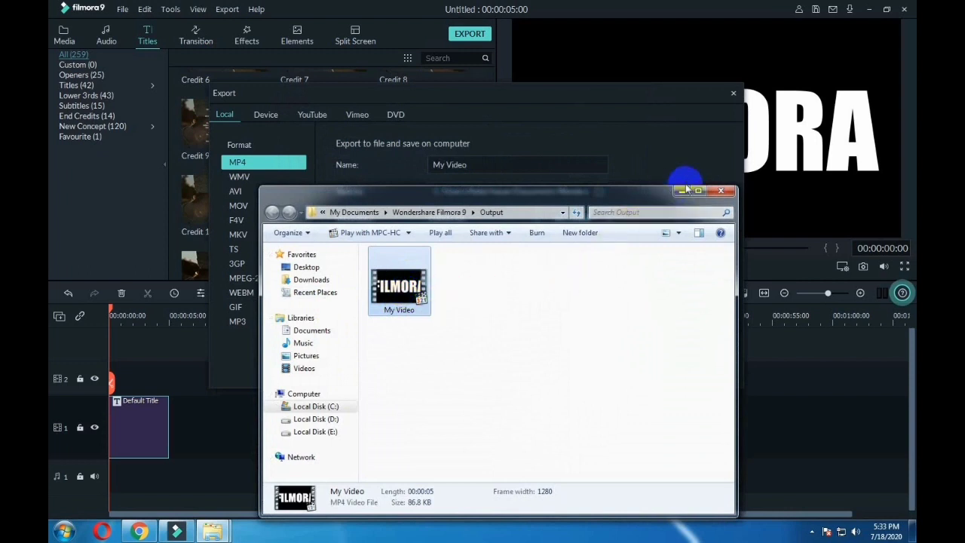
{"action": "left_click", "coordinate": [733, 189]}
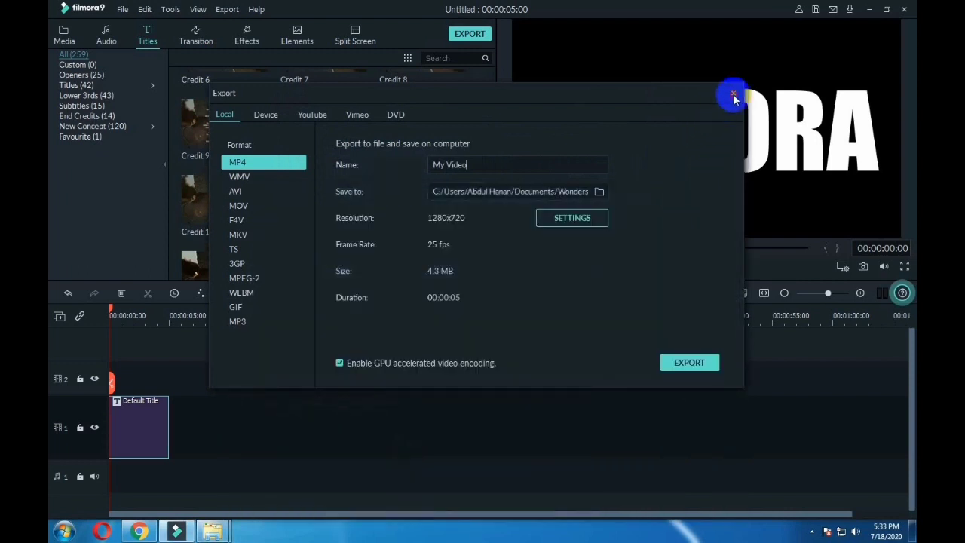
Remove the Default Title clip from the timeline
{"action": "left_click", "coordinate": [733, 94]}
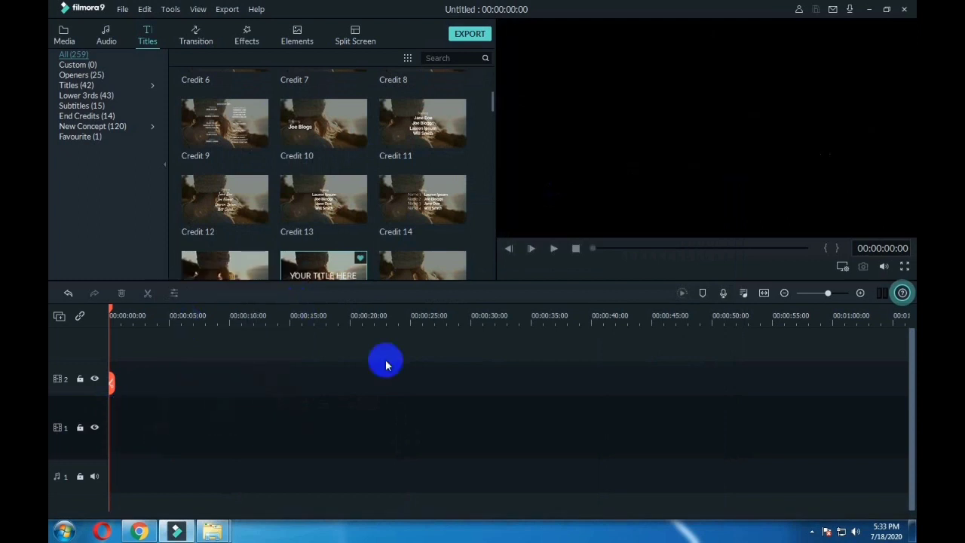
{"action": "mouse_move", "coordinate": [291, 449]}
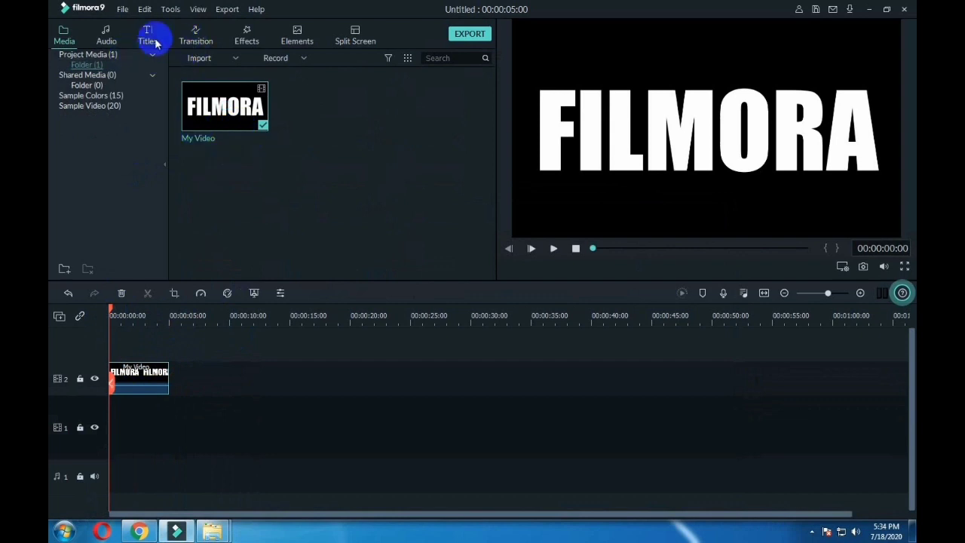
Import Beach - 3998 from the Desktop filmora folder into the media library
{"action": "left_click", "coordinate": [239, 58]}
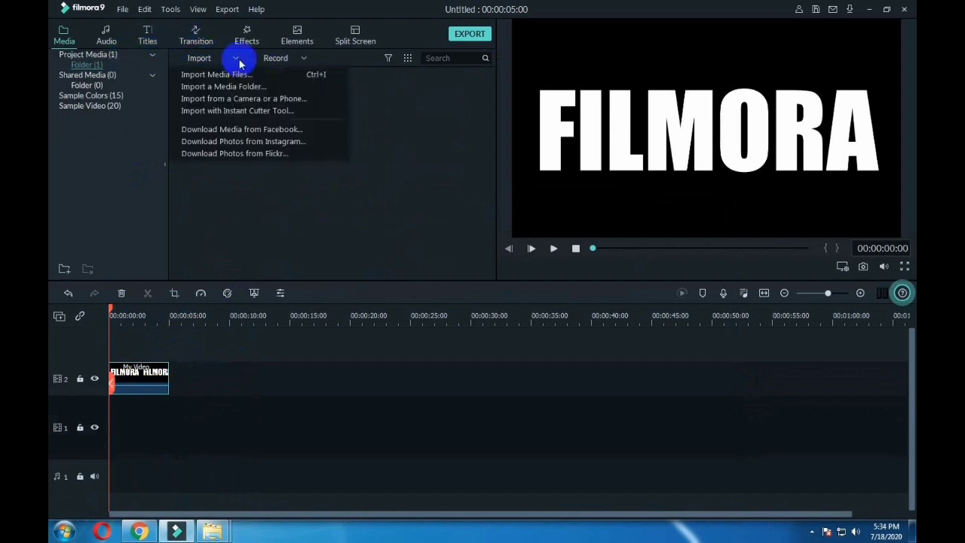
{"action": "left_click", "coordinate": [216, 74]}
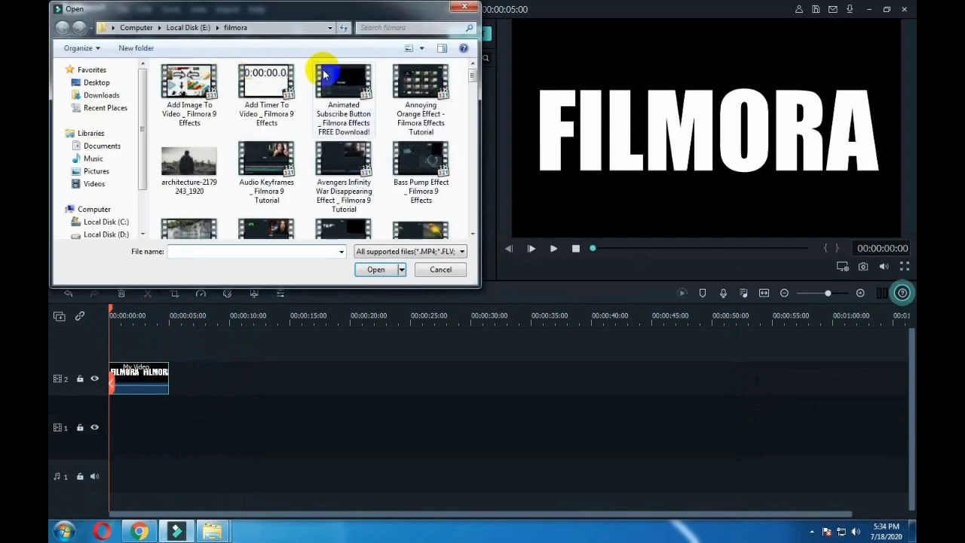
{"action": "left_click", "coordinate": [95, 82]}
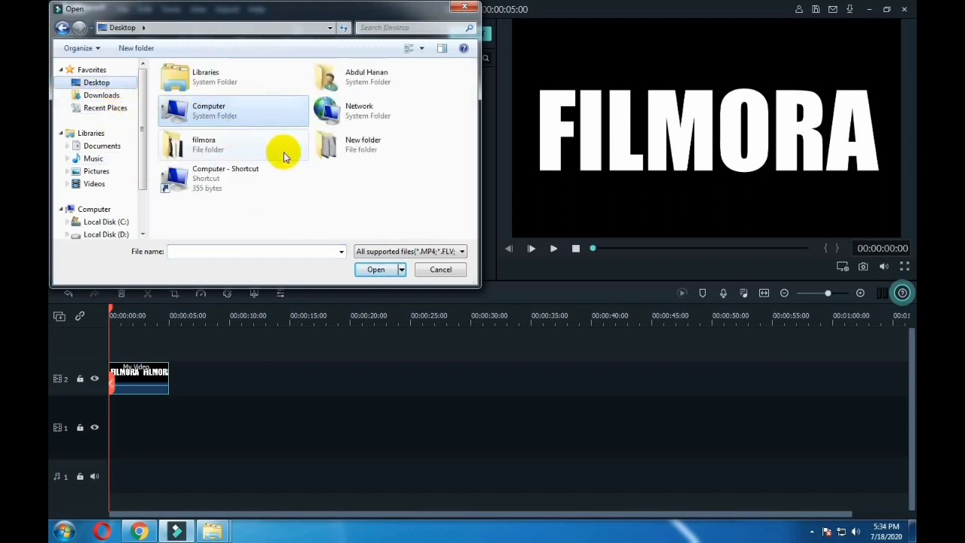
{"action": "double_click", "coordinate": [203, 144]}
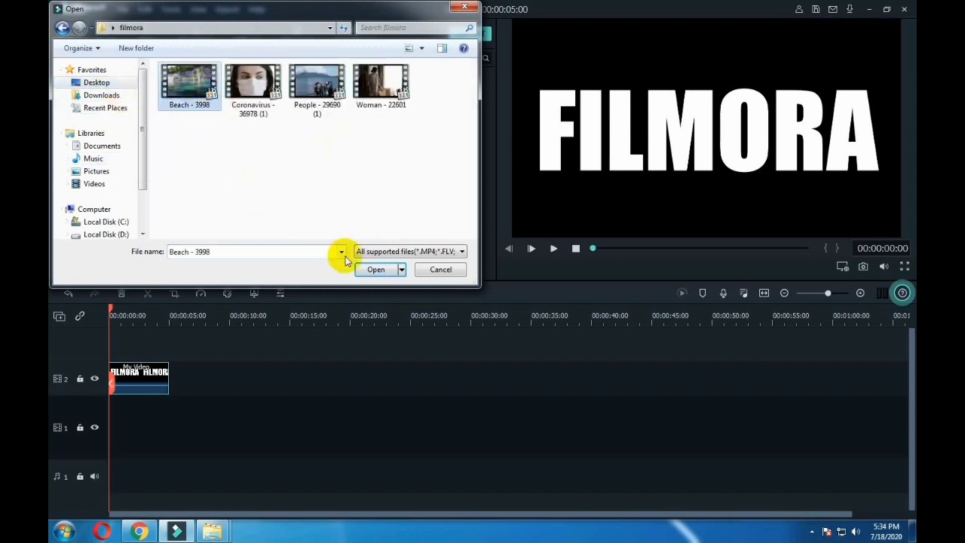
{"action": "left_click", "coordinate": [375, 270]}
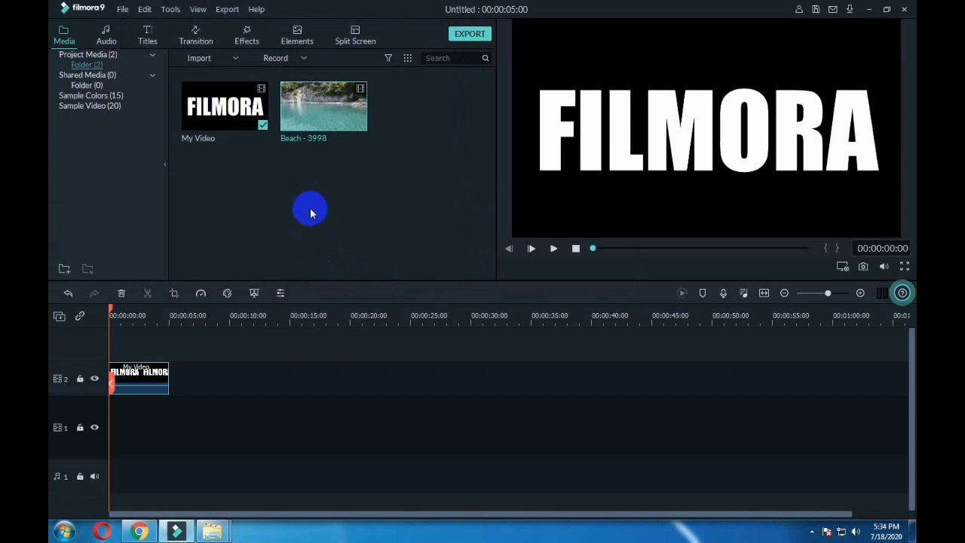
{"action": "mouse_move", "coordinate": [343, 181]}
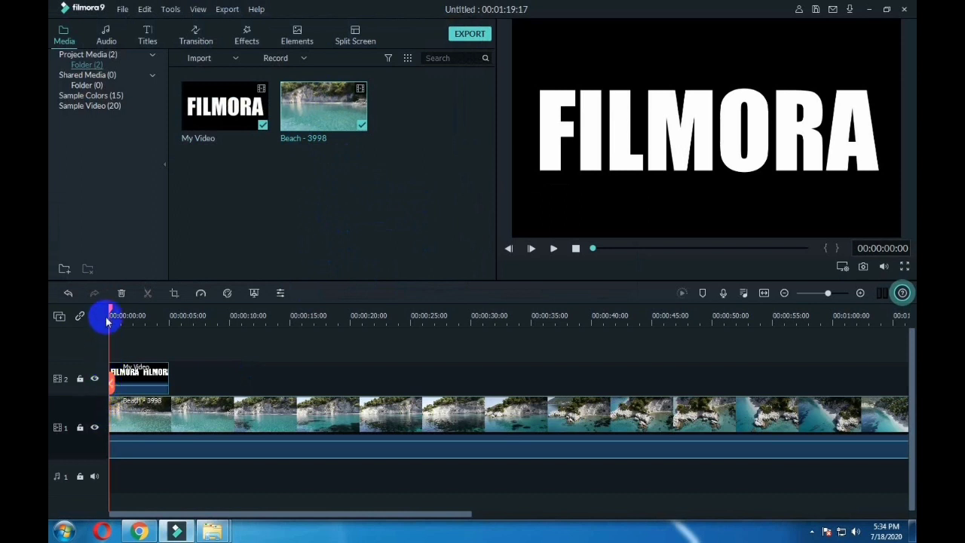
Trim the Beach - 3998 clip to about five seconds, then select the FILMORA clip
{"action": "left_click_drag", "start_coordinate": [108, 315], "coordinate": [149, 315]}
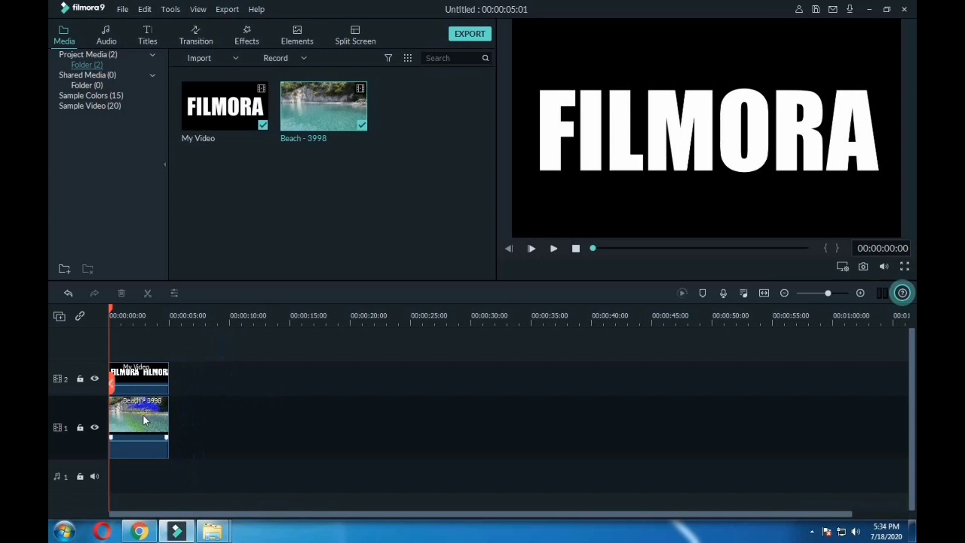
{"action": "left_click", "coordinate": [140, 372]}
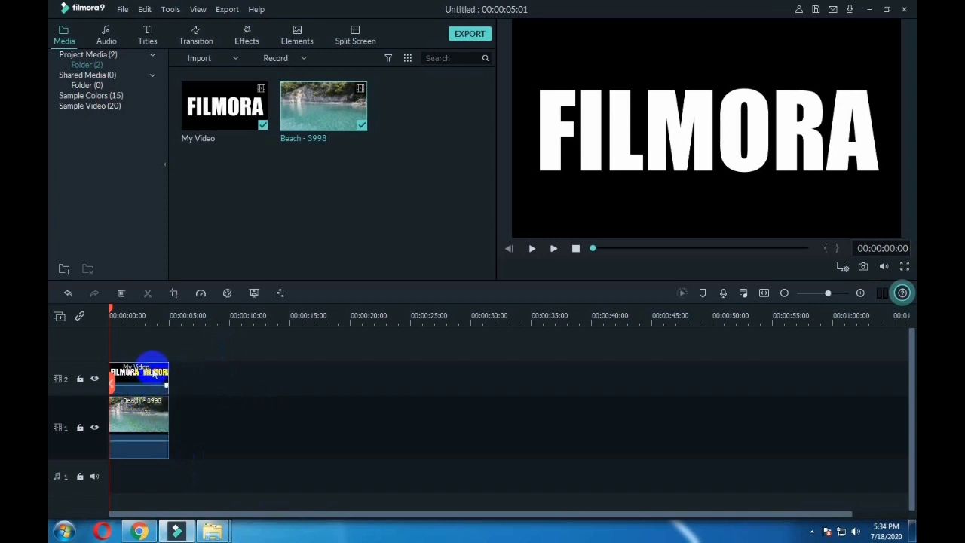
Set the FILMORA clip's Compositing blending mode to Multiply
{"action": "double_click", "coordinate": [139, 370]}
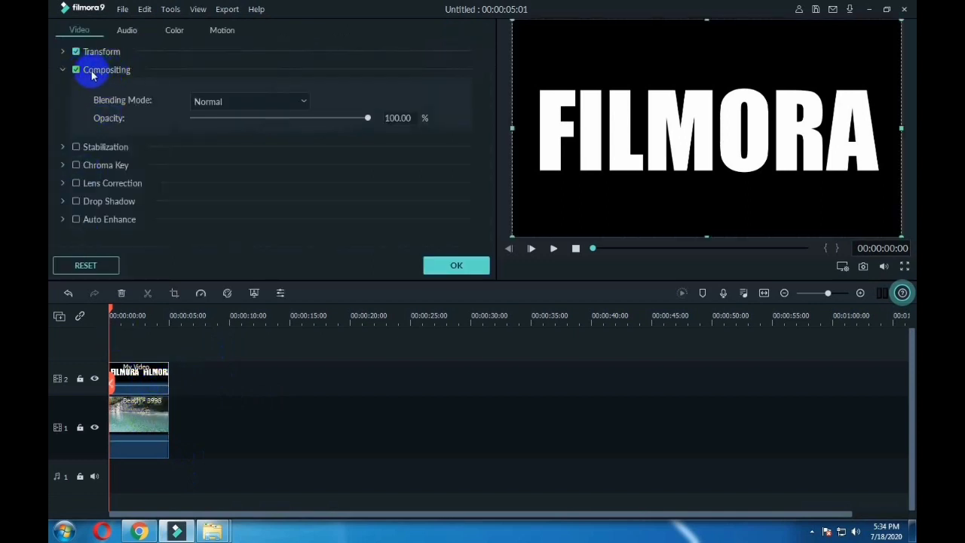
{"action": "left_click", "coordinate": [63, 69]}
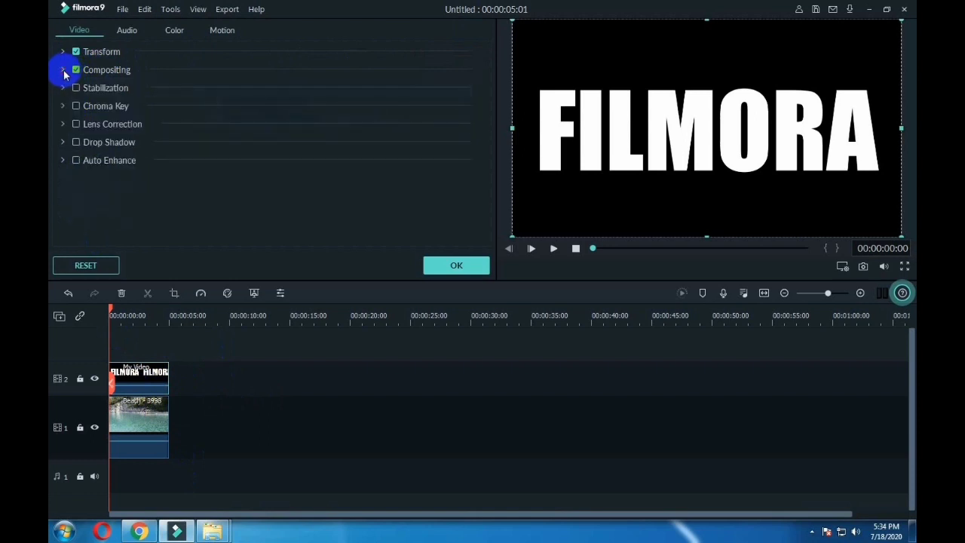
{"action": "left_click", "coordinate": [63, 70]}
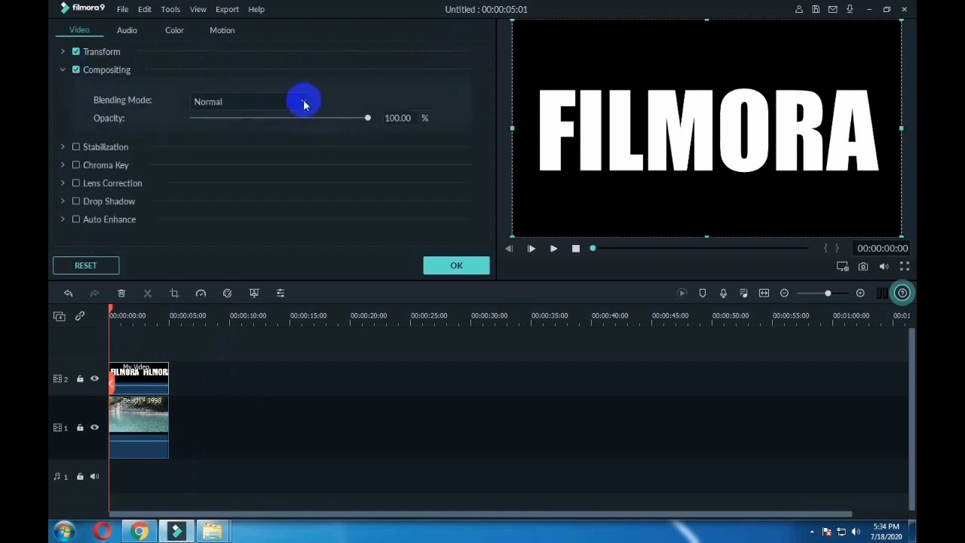
{"action": "left_click", "coordinate": [248, 101]}
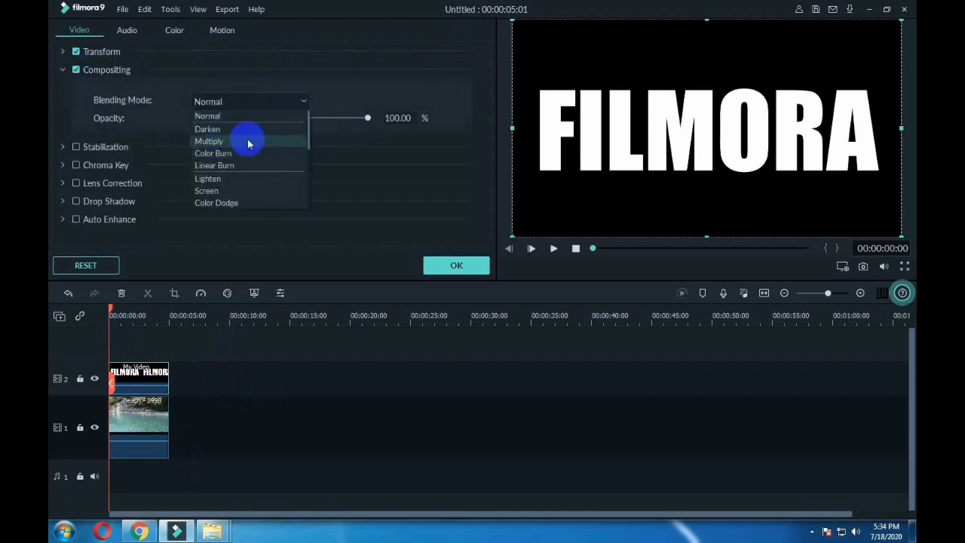
{"action": "left_click", "coordinate": [209, 141]}
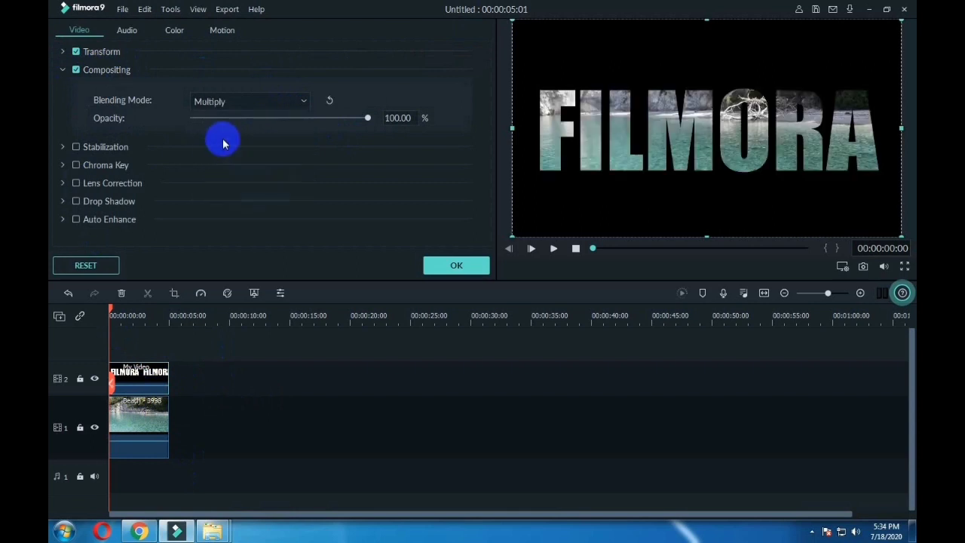
{"action": "mouse_move", "coordinate": [126, 110]}
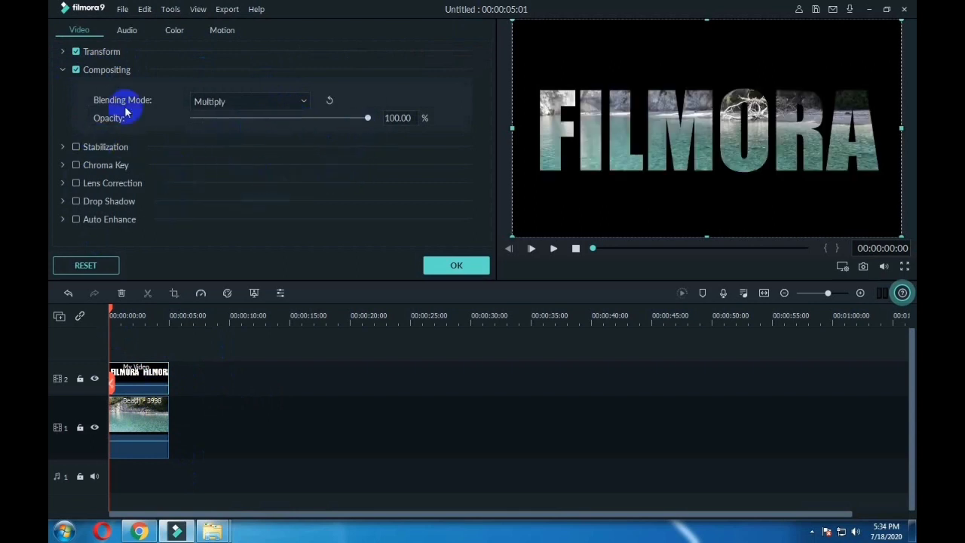
{"action": "left_click", "coordinate": [173, 30]}
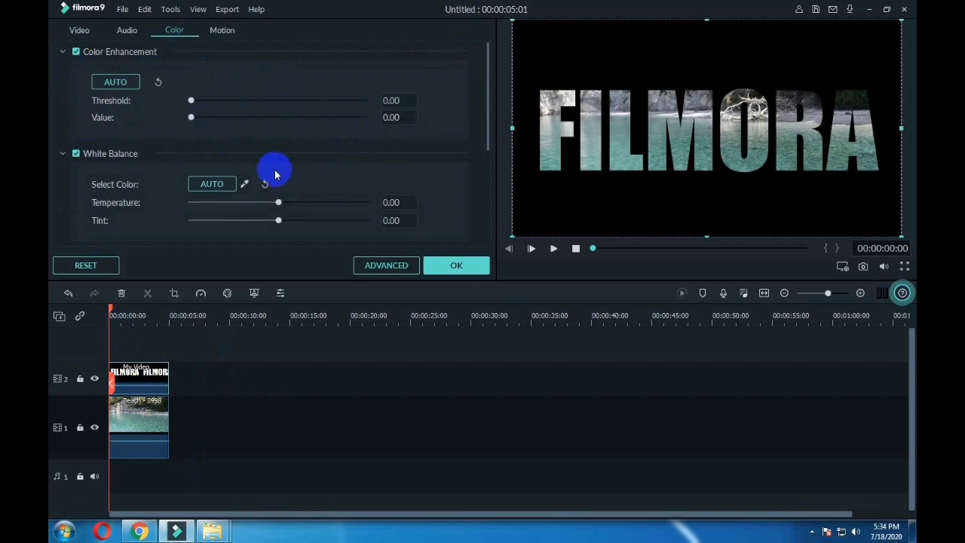
Apply the B&W Film 3D LUT, raise brightness to 29, and close the editor
{"action": "scroll", "scroll_direction": "down", "scroll_amount": 3}
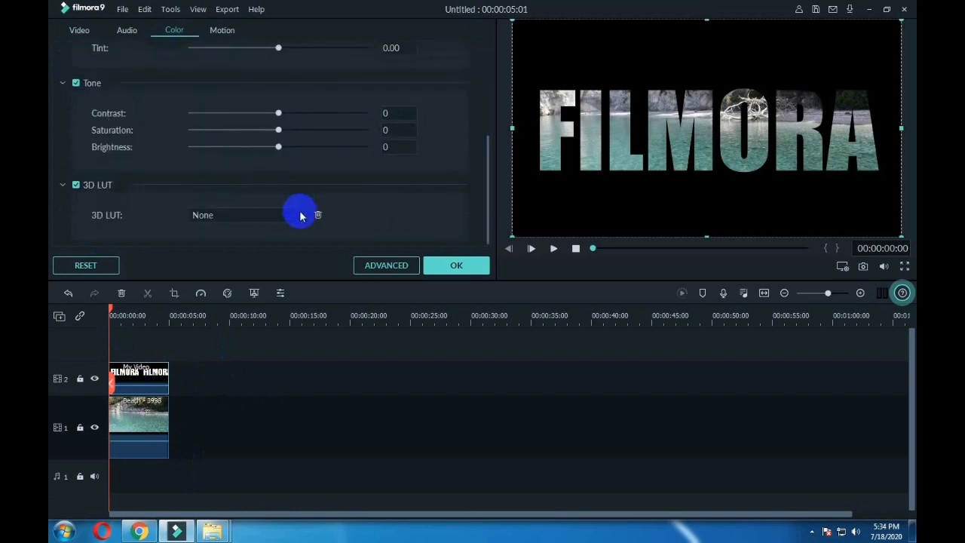
{"action": "left_click", "coordinate": [249, 215]}
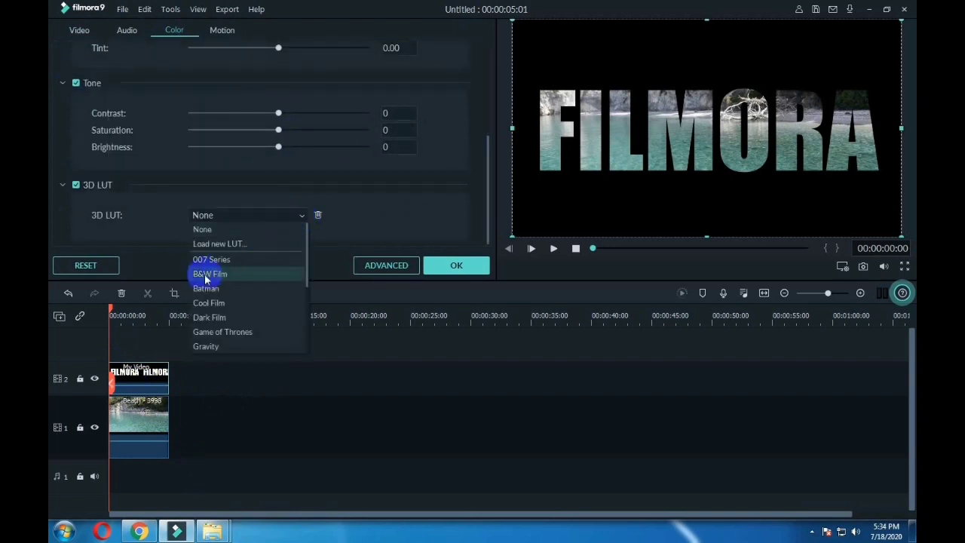
{"action": "left_click", "coordinate": [210, 274]}
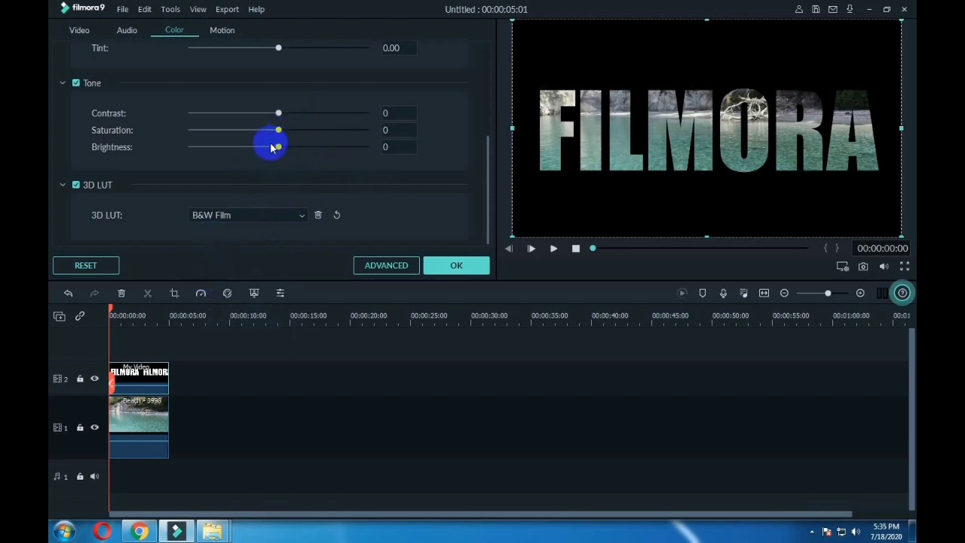
{"action": "left_click_drag", "start_coordinate": [278, 147], "coordinate": [301, 147]}
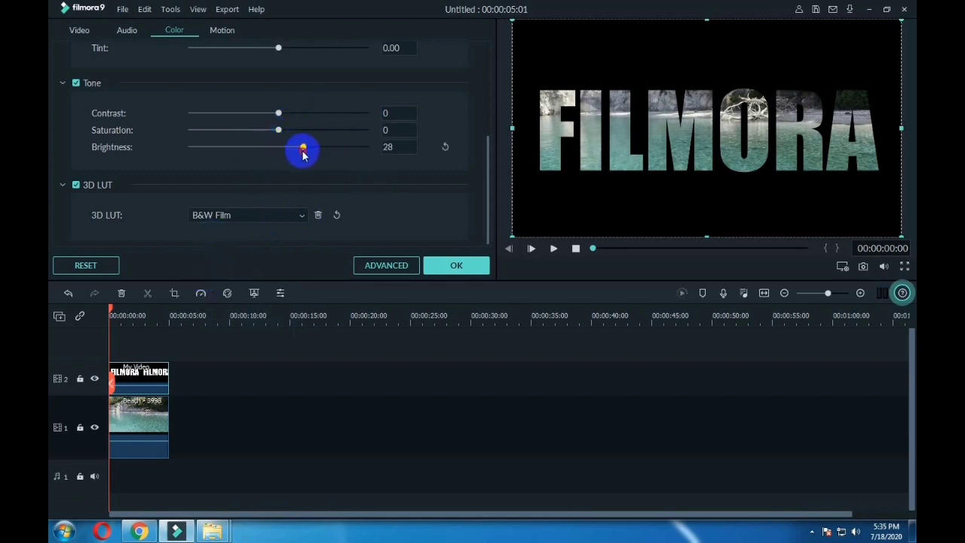
{"action": "left_click_drag", "start_coordinate": [301, 146], "coordinate": [303, 146]}
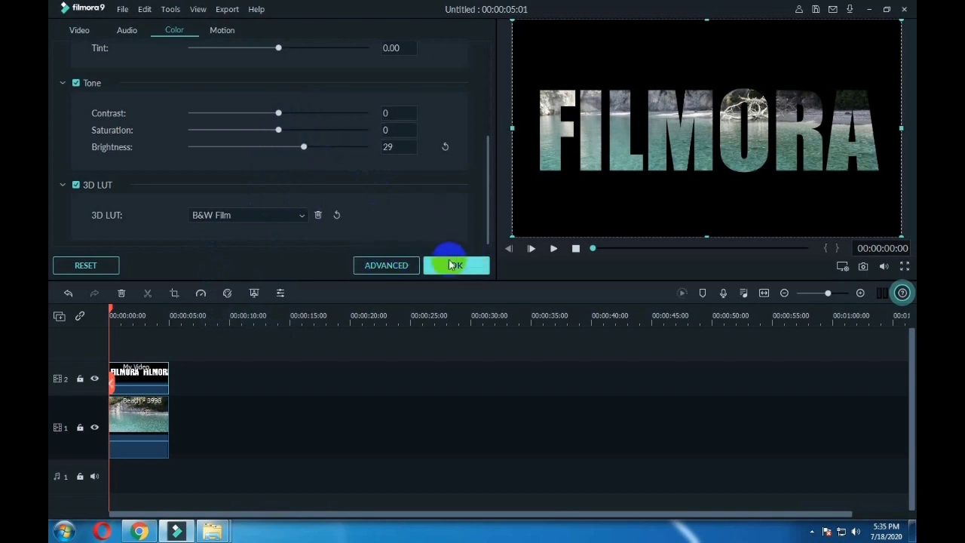
{"action": "left_click", "coordinate": [456, 264]}
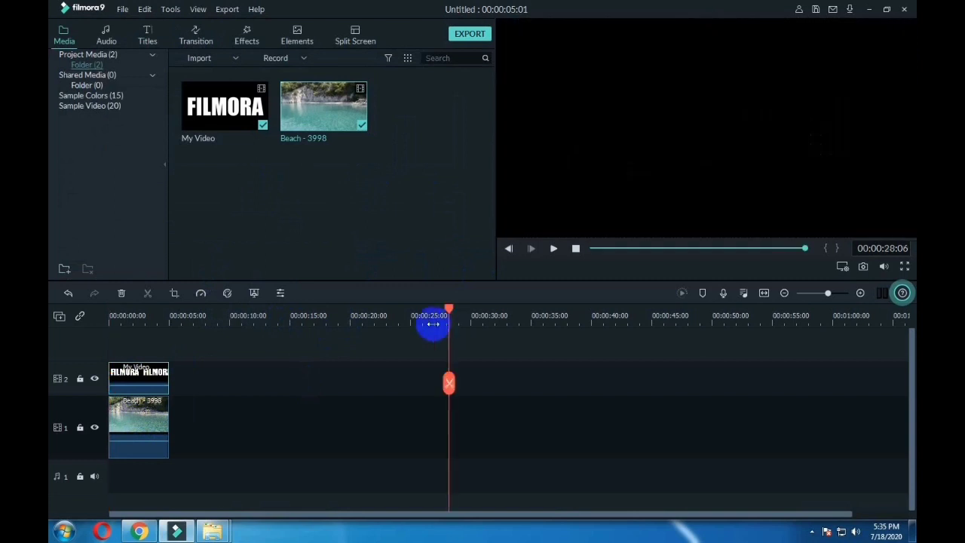
Rewind to the start and play the FILMORA beach-footage composite in fullscreen preview
{"action": "left_click_drag", "start_coordinate": [433, 324], "coordinate": [108, 313]}
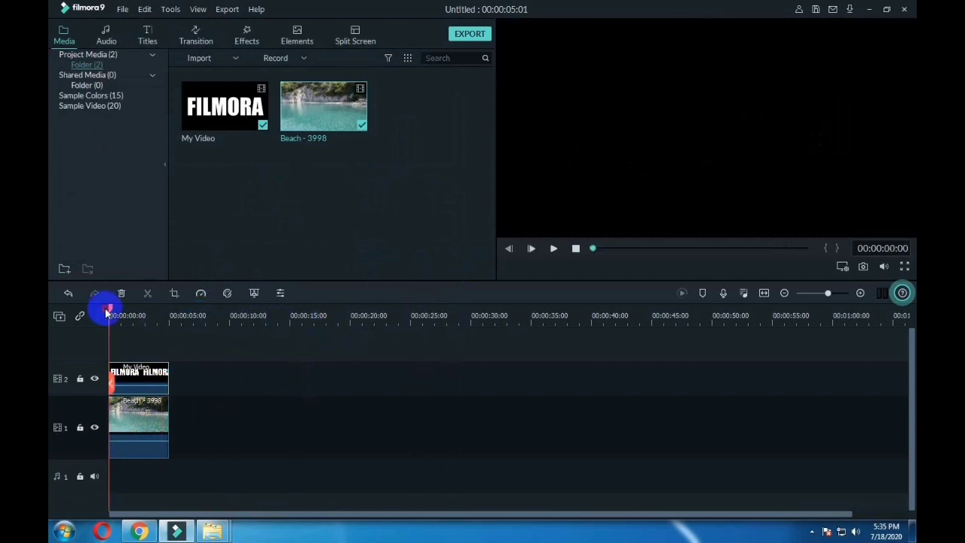
{"action": "left_click", "coordinate": [530, 248]}
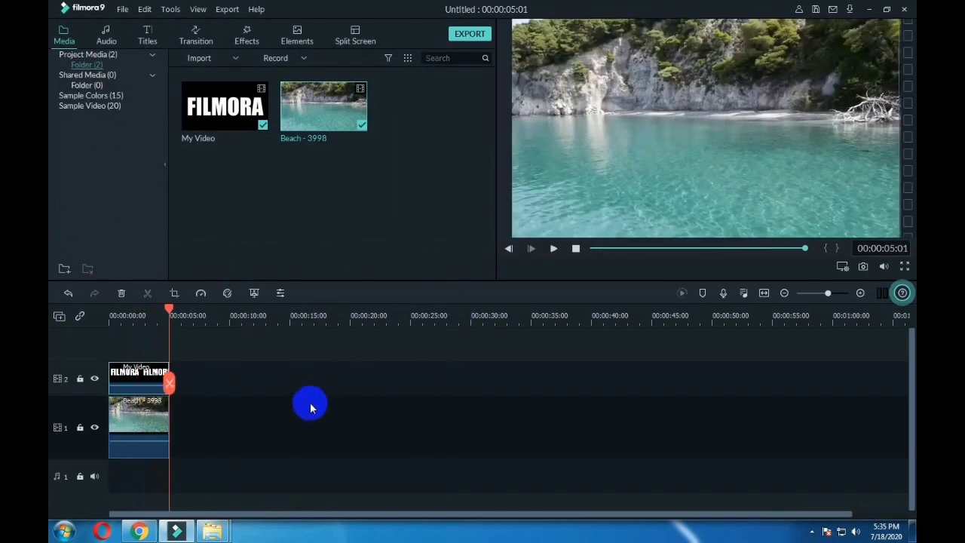
{"action": "mouse_move", "coordinate": [904, 266]}
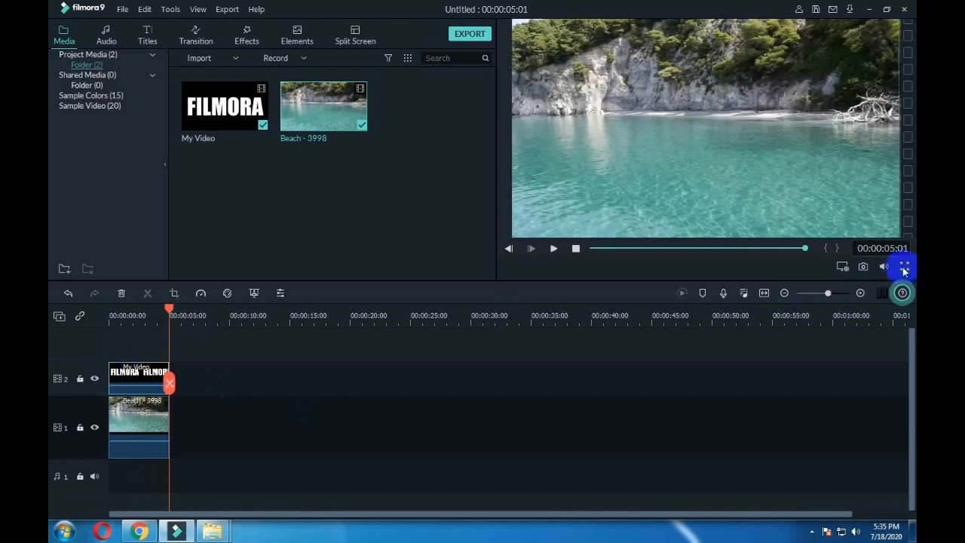
{"action": "left_click", "coordinate": [904, 266]}
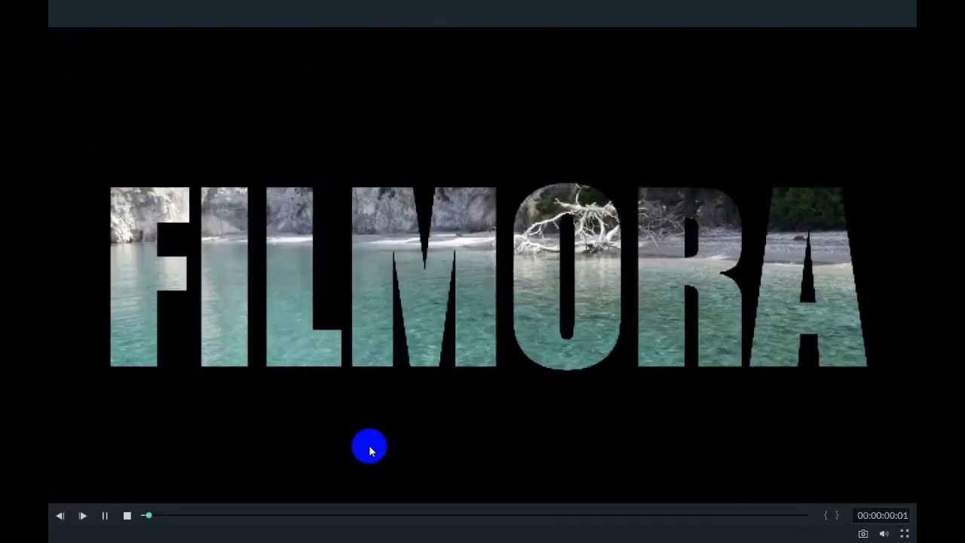